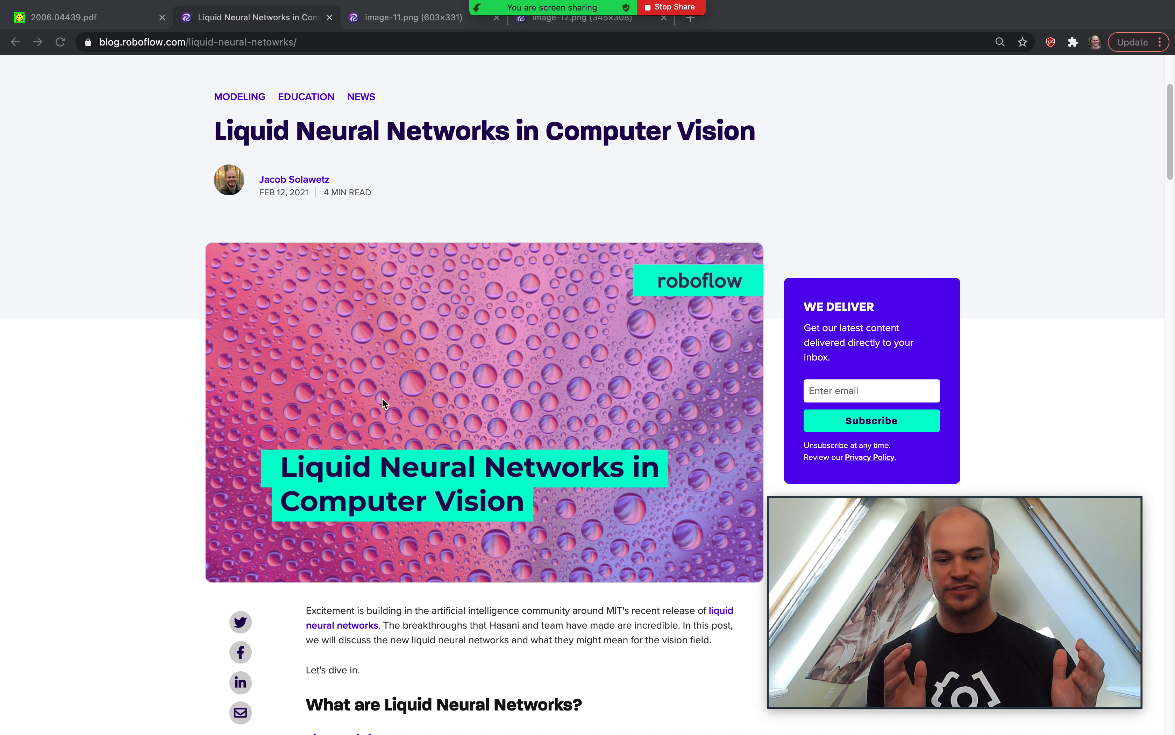
mouse_move(388, 335)
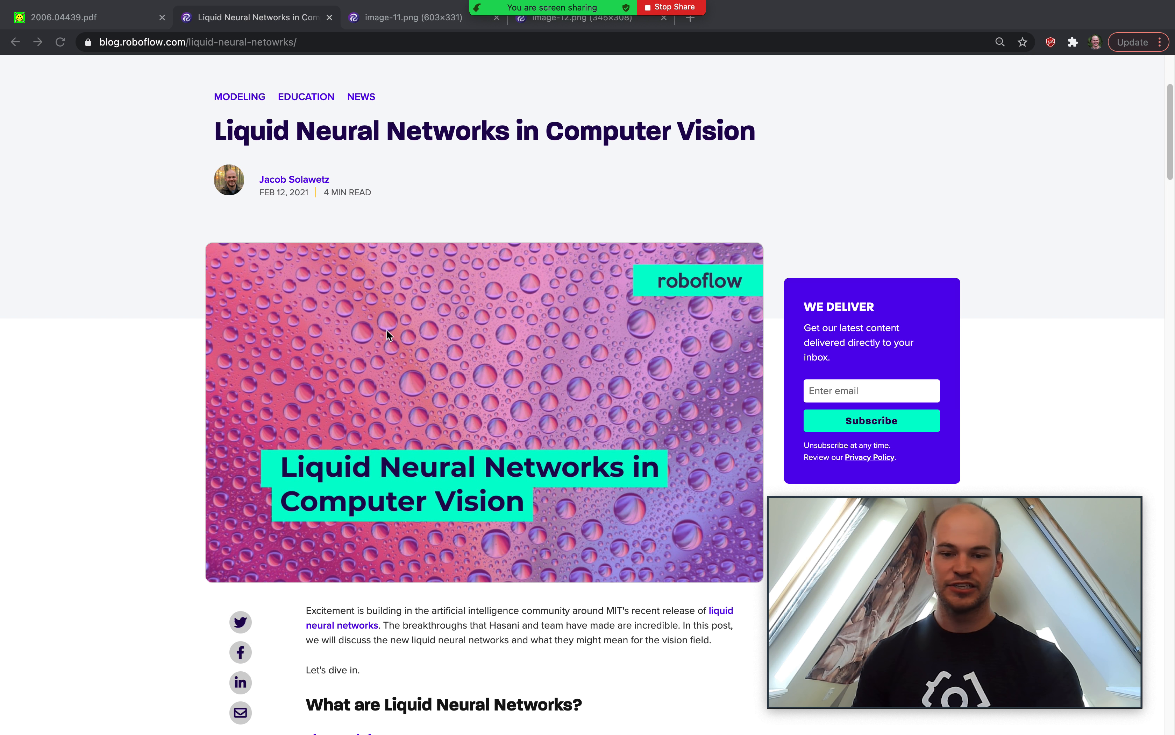
Step: Scroll from the post header down to the Backdrop section on deep learning models lacking context
scroll(down, 3)
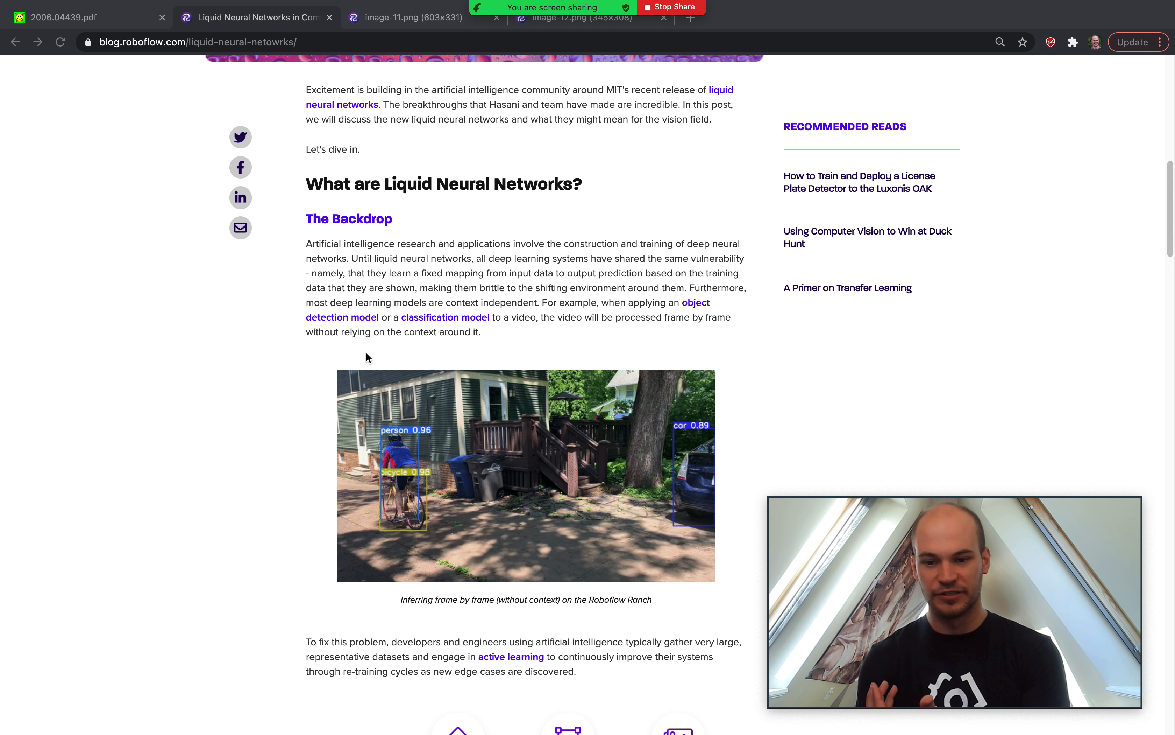
Step: Scroll past the active learning cycle diagram and settle on 'The Liquid Neural Network Design' section
scroll(down, 3)
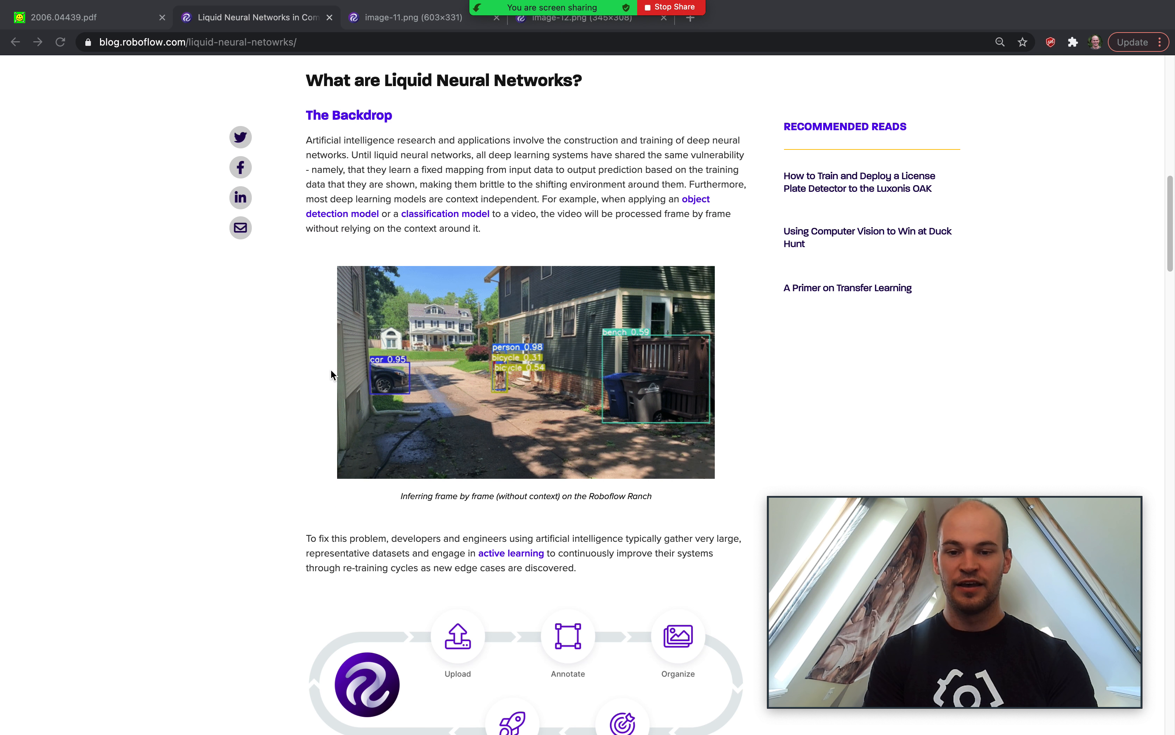
scroll(down, 3)
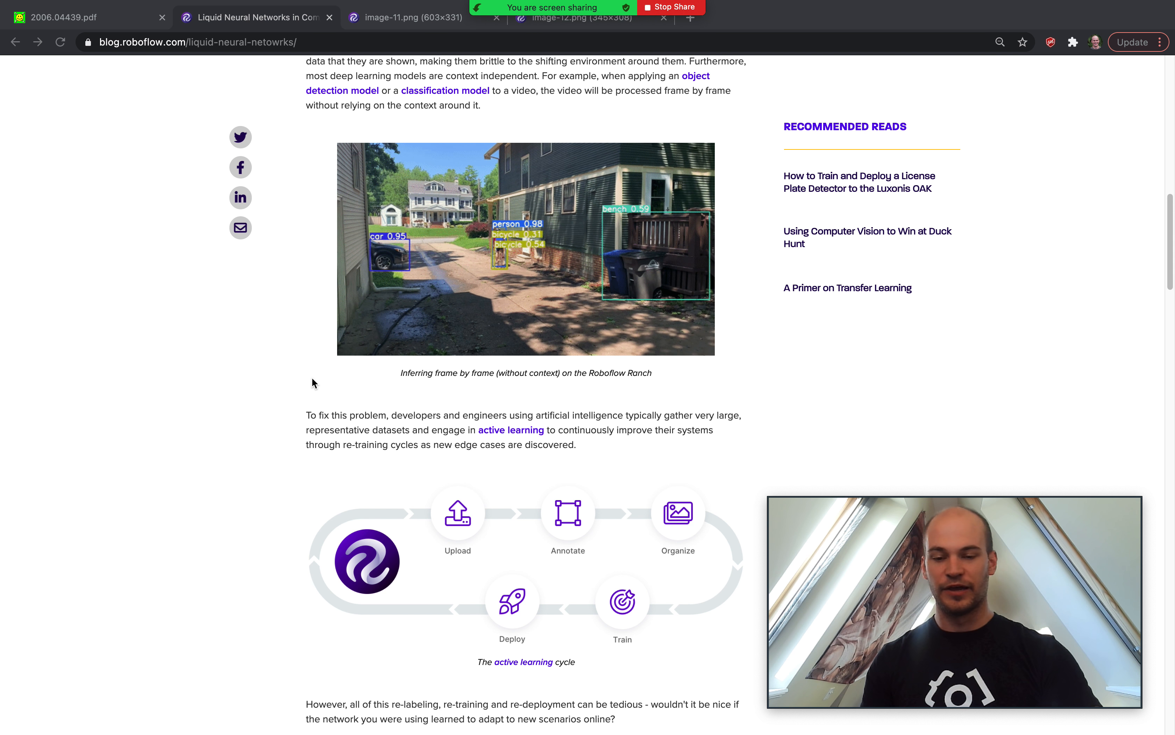
scroll(down, 3)
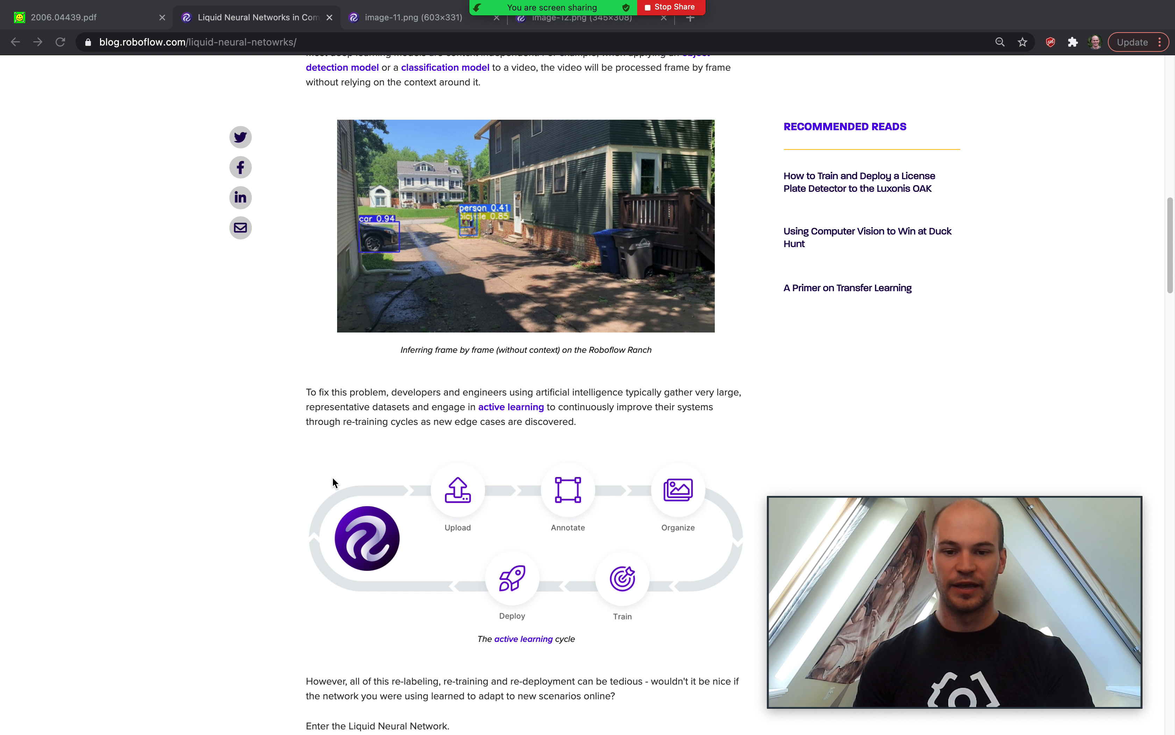
scroll(down, 3)
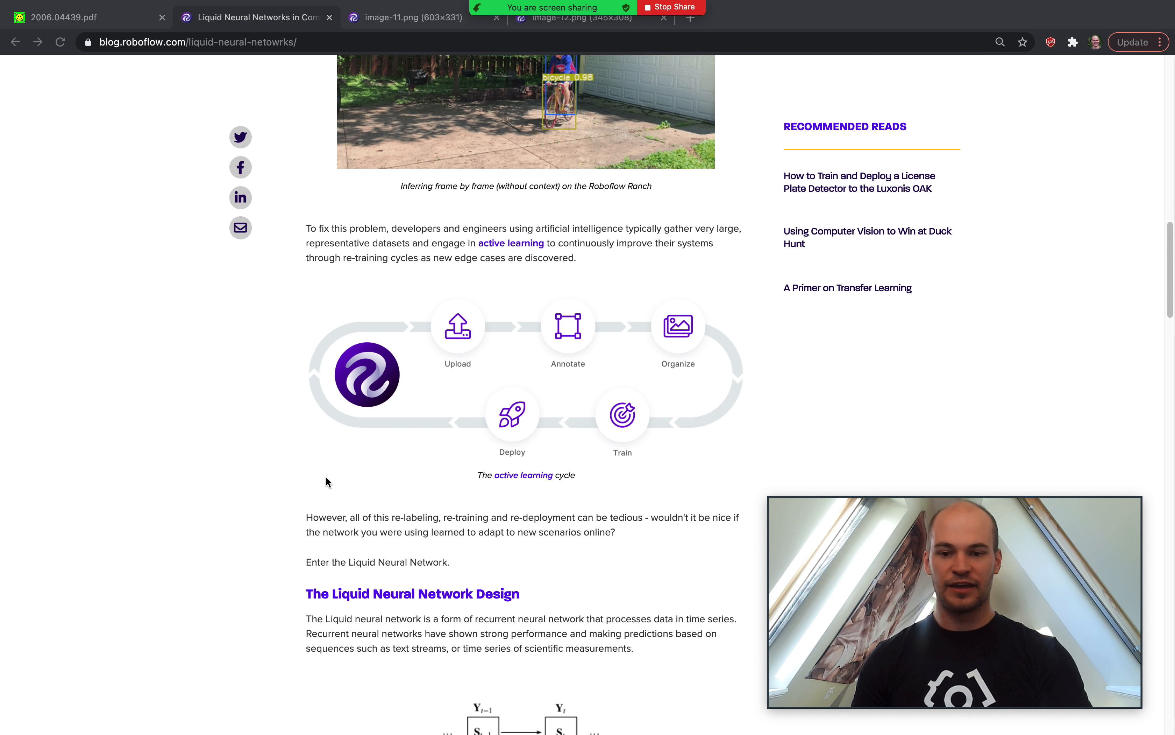
scroll(up, 3)
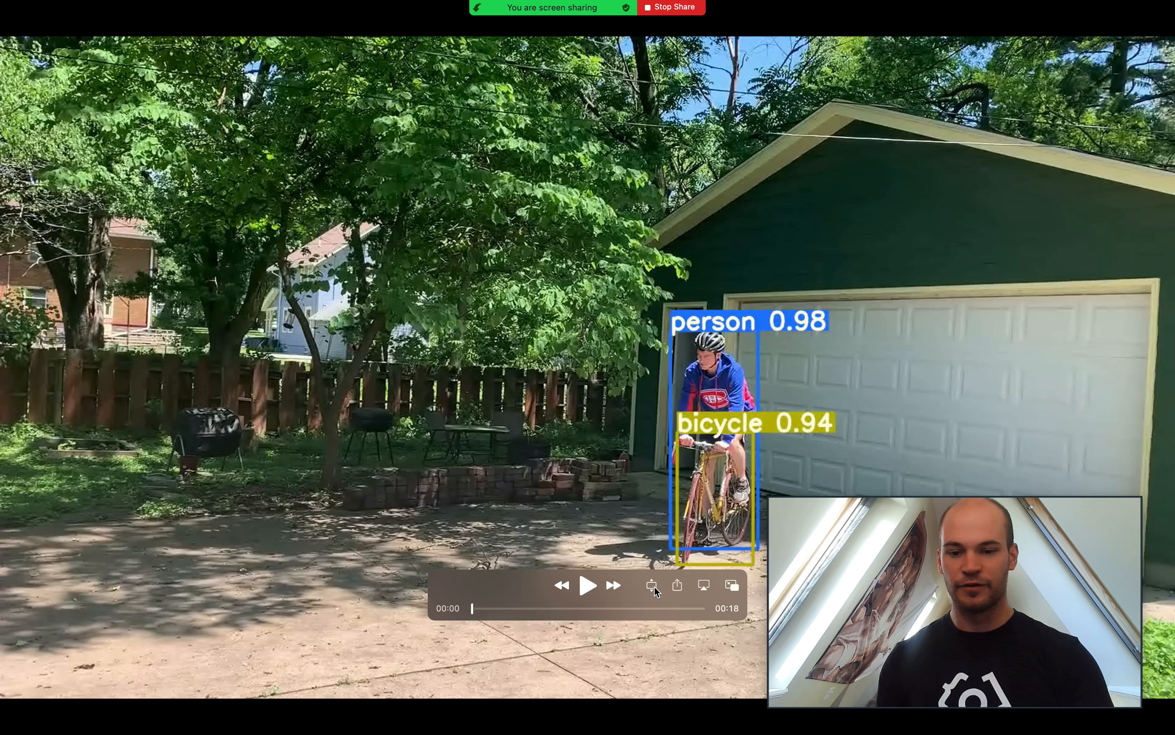
Step: Play the cyclist detection clip in QuickTime Player, then pause it
click(588, 585)
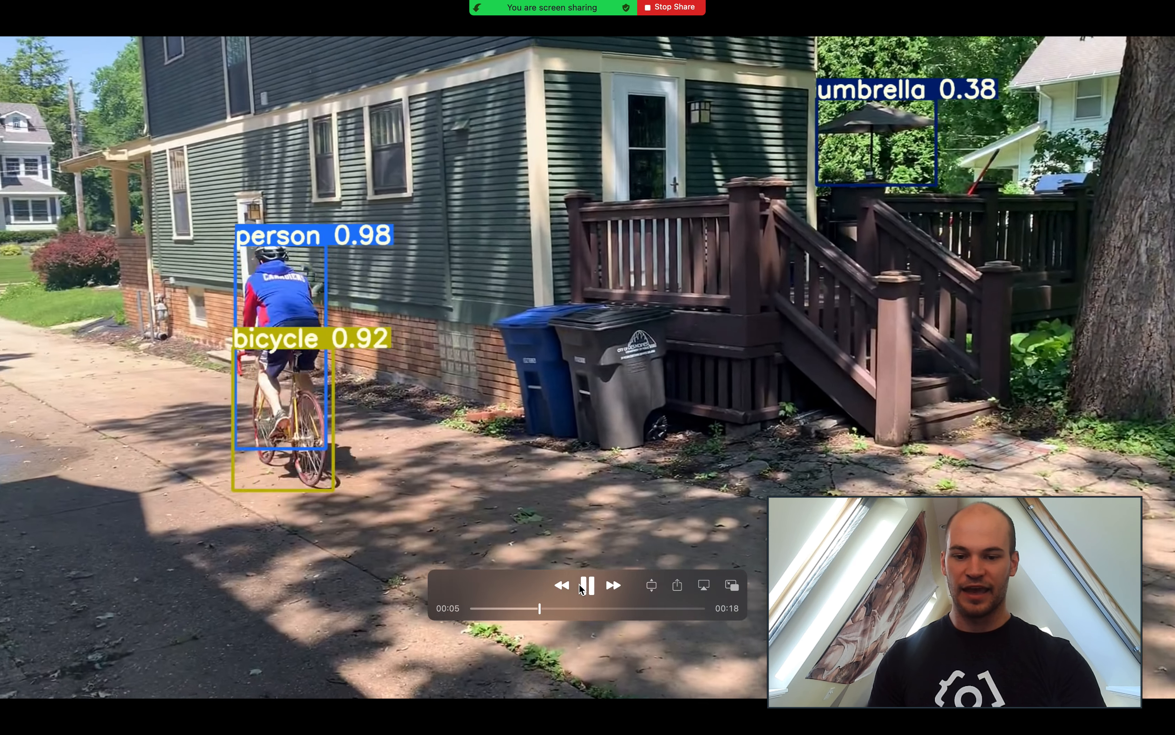
click(588, 585)
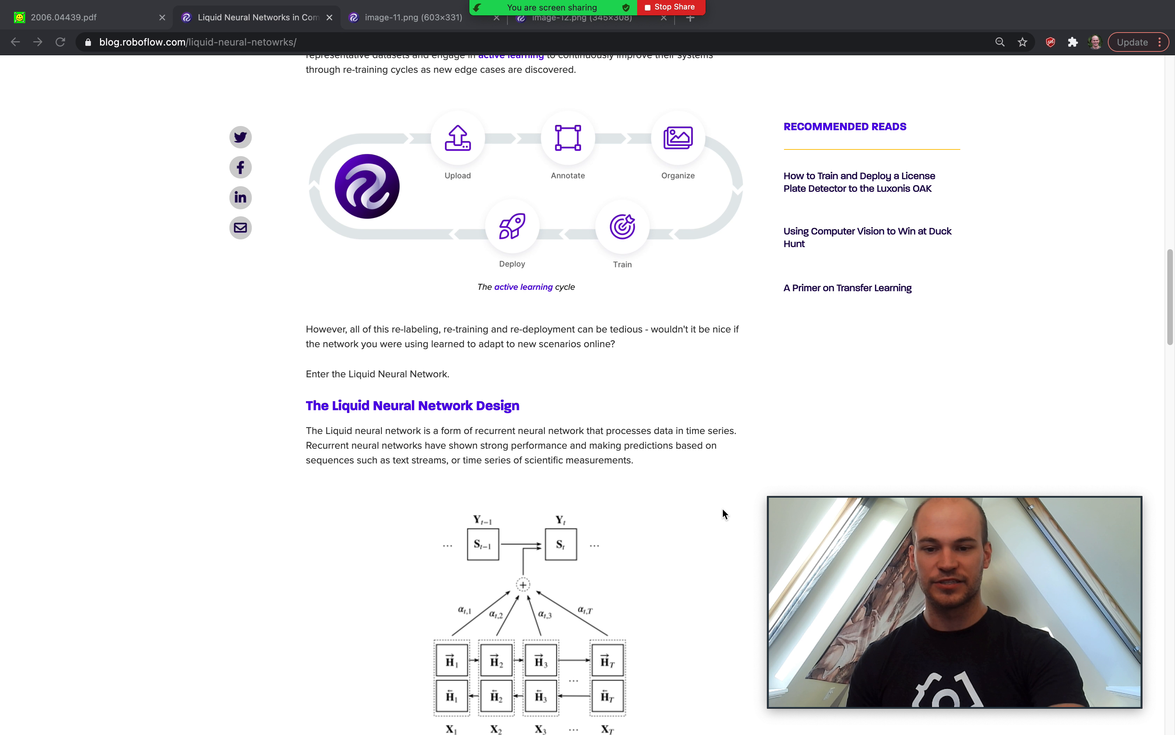
scroll(down, 3)
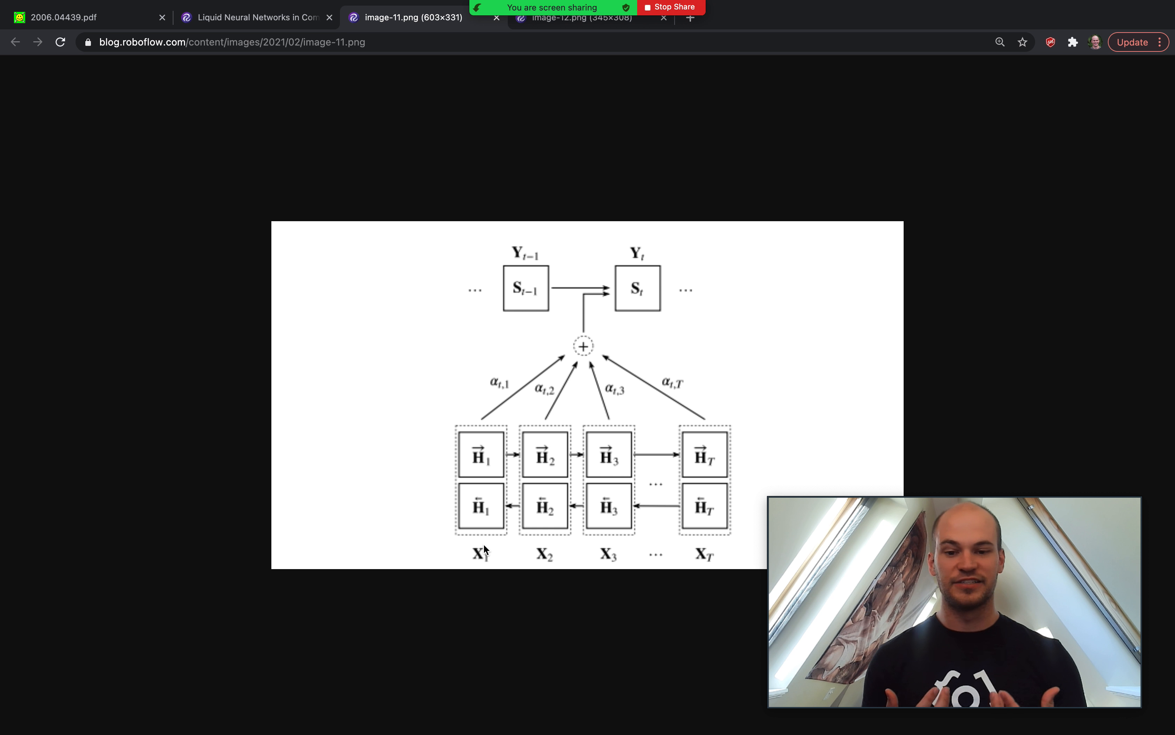
mouse_move(613, 77)
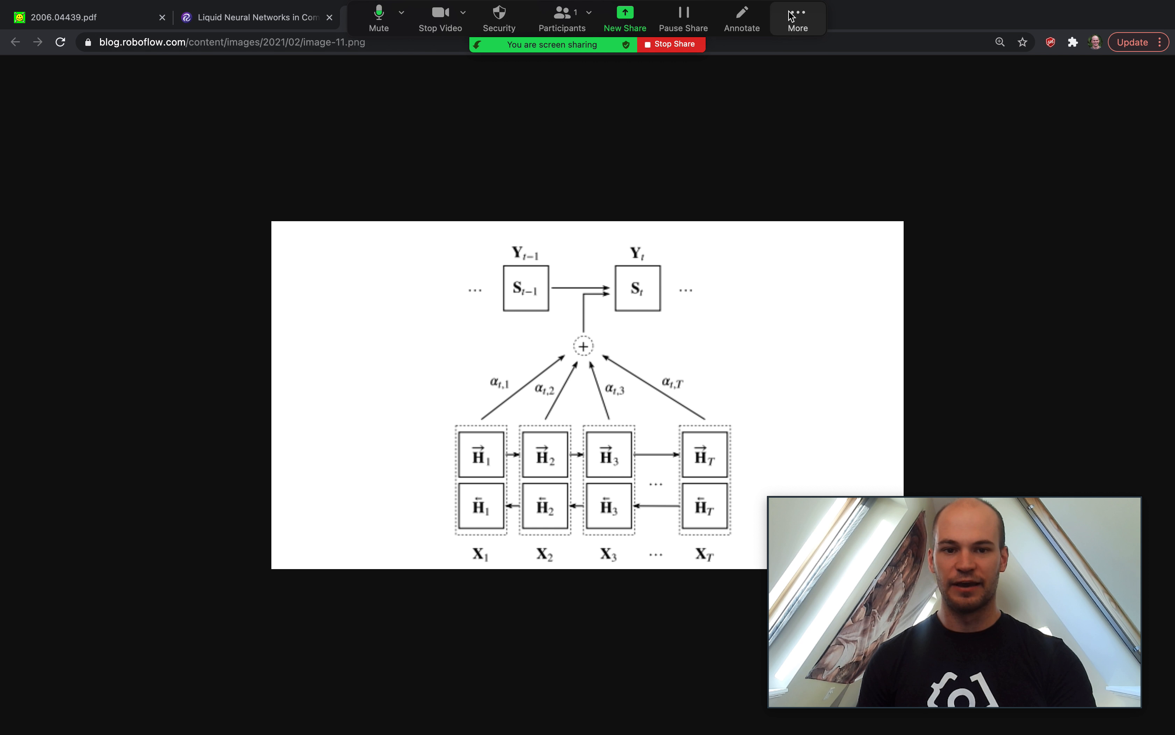
Step: Switch to the image-12.png tab showing the LTC update algorithm by fused ODE solver
click(797, 18)
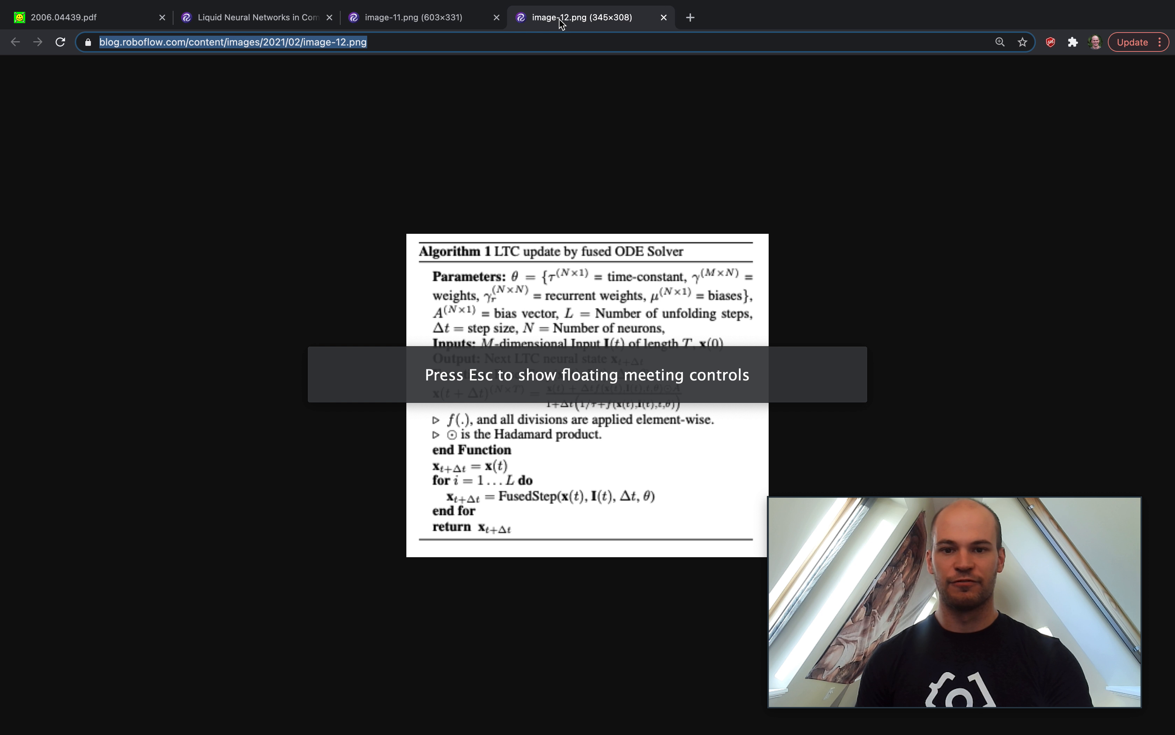
mouse_move(581, 311)
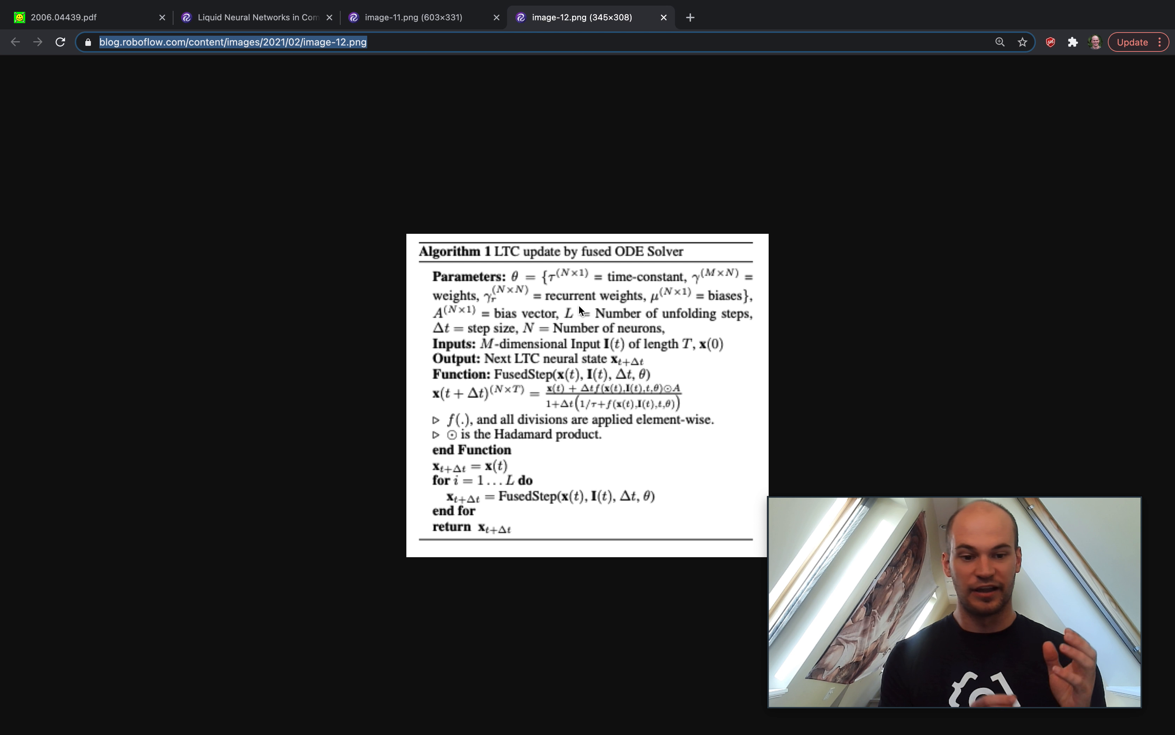
mouse_move(451, 329)
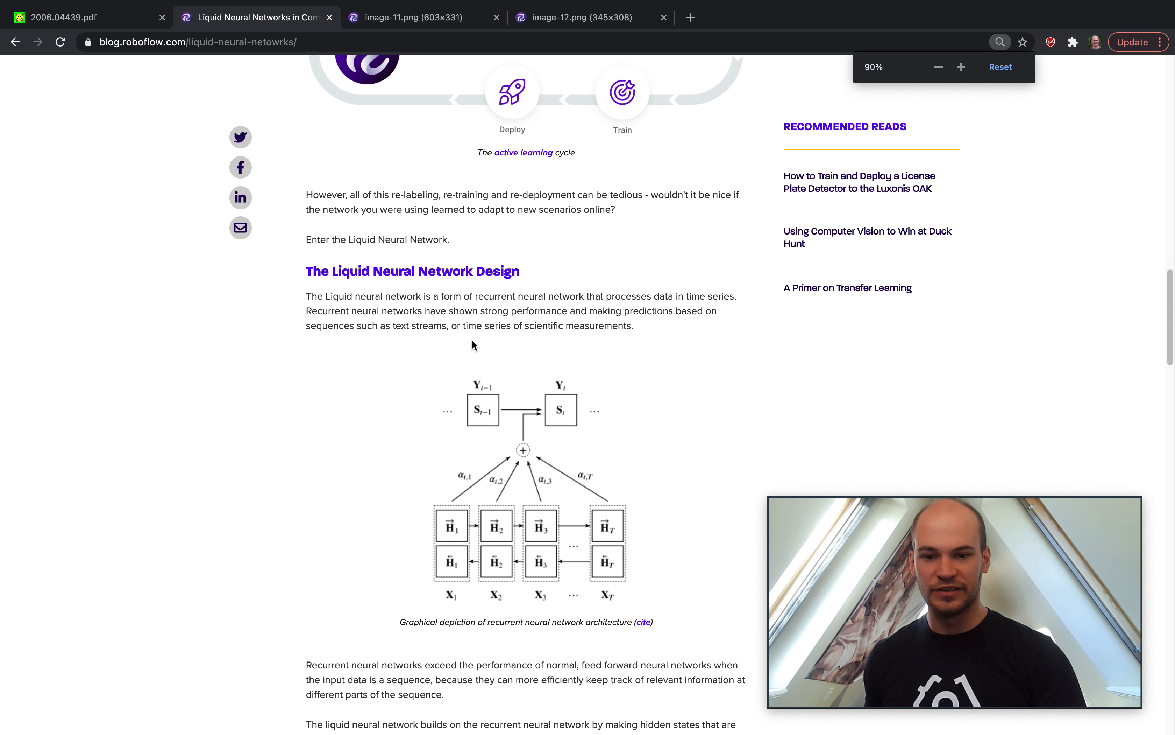
Step: Scroll past 'The Liquid Neural Network Promise' to 'How do Liquid Neural Networks Impact Vision?' and its gesture data listing
scroll(down, 3)
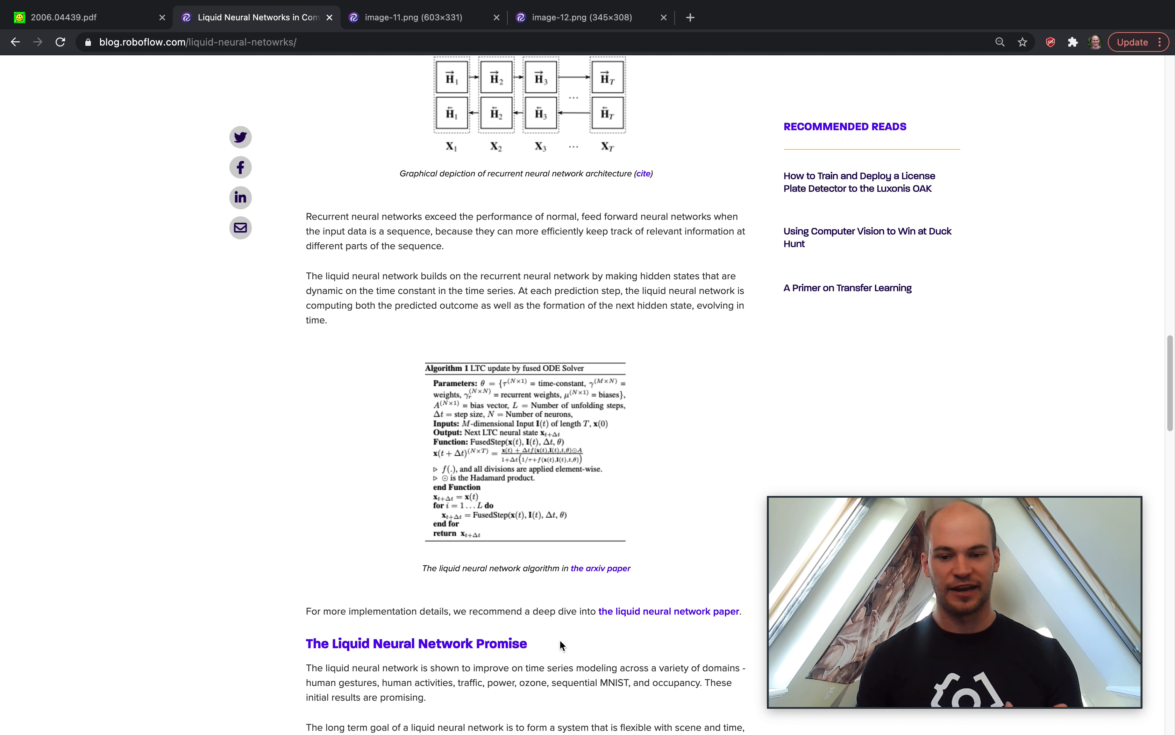
scroll(down, 3)
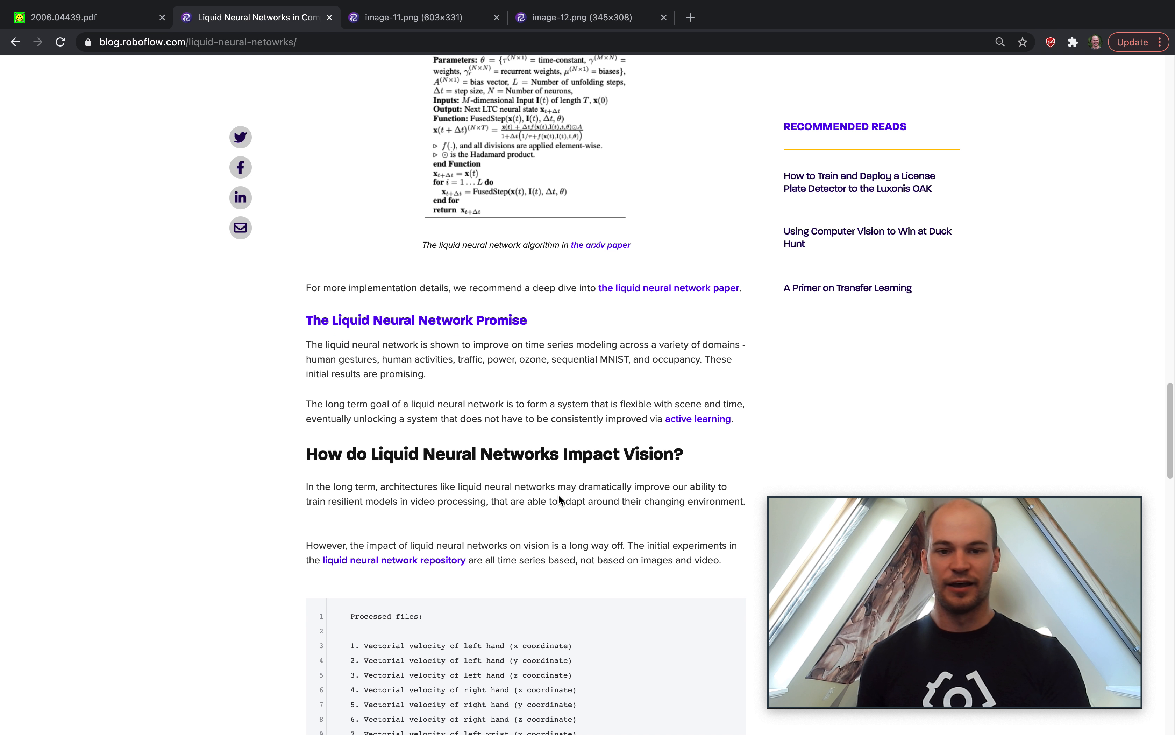
scroll(down, 3)
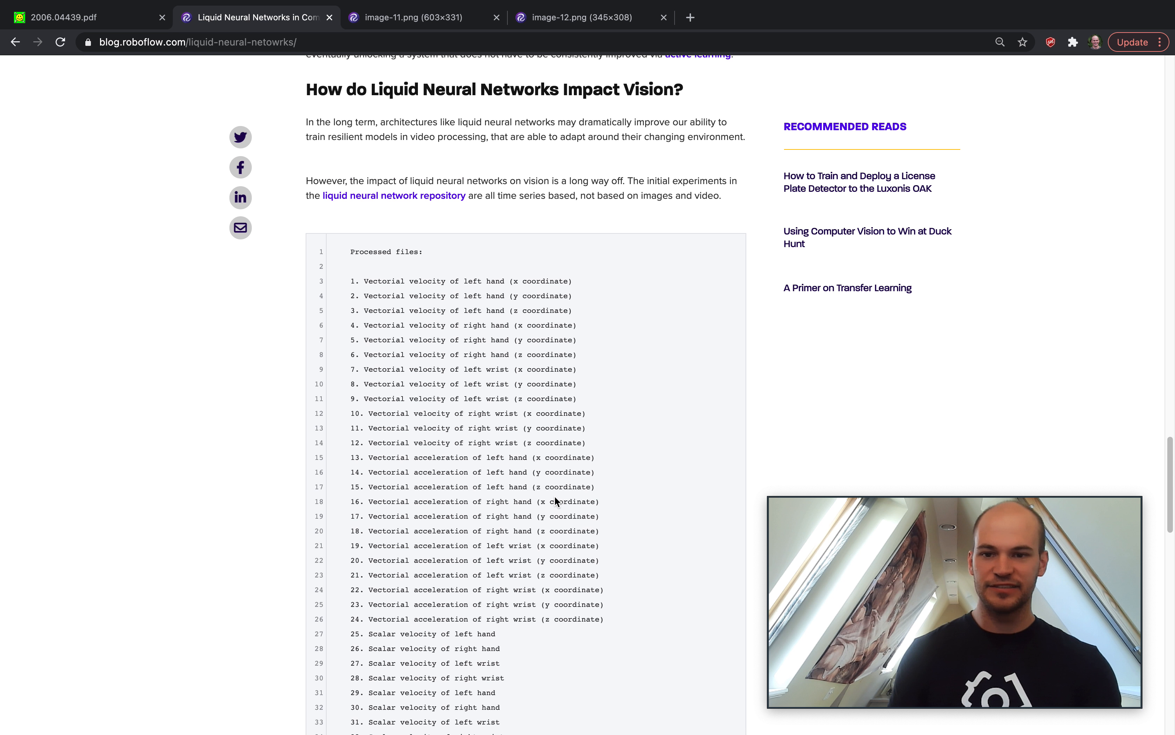
mouse_move(560, 484)
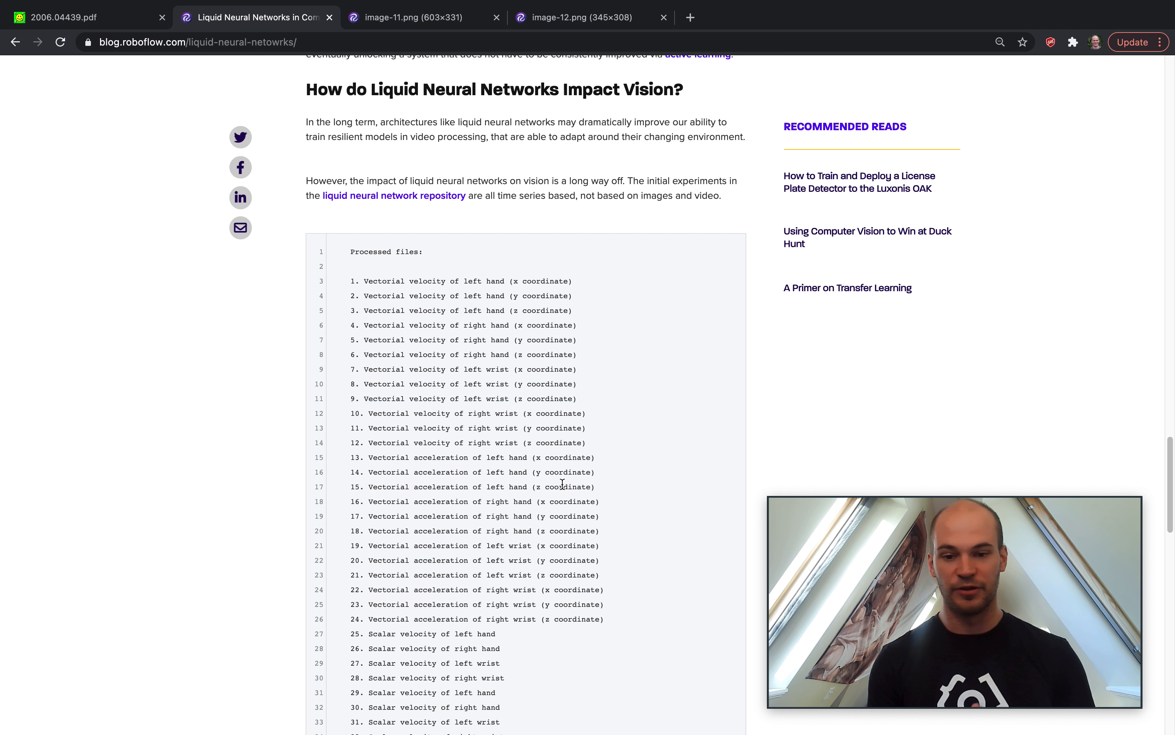
Step: Scroll slowly through the processed-files code block to its caption and the Conclusion heading
scroll(down, 3)
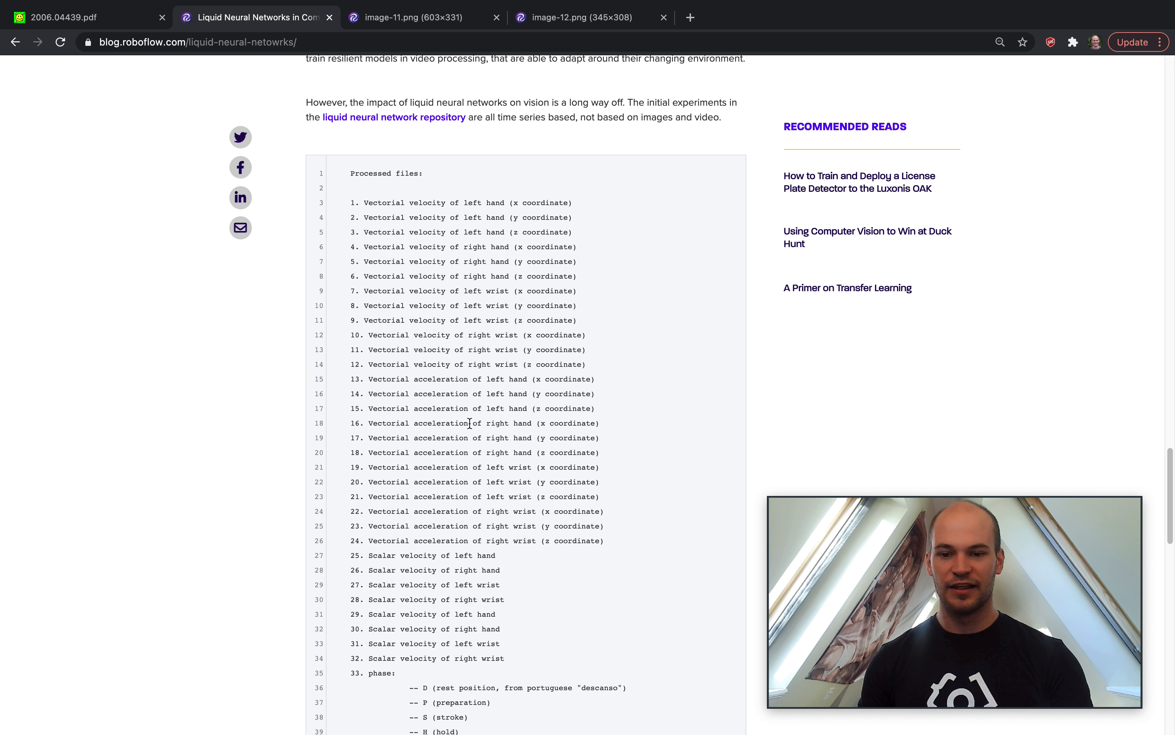
scroll(down, 3)
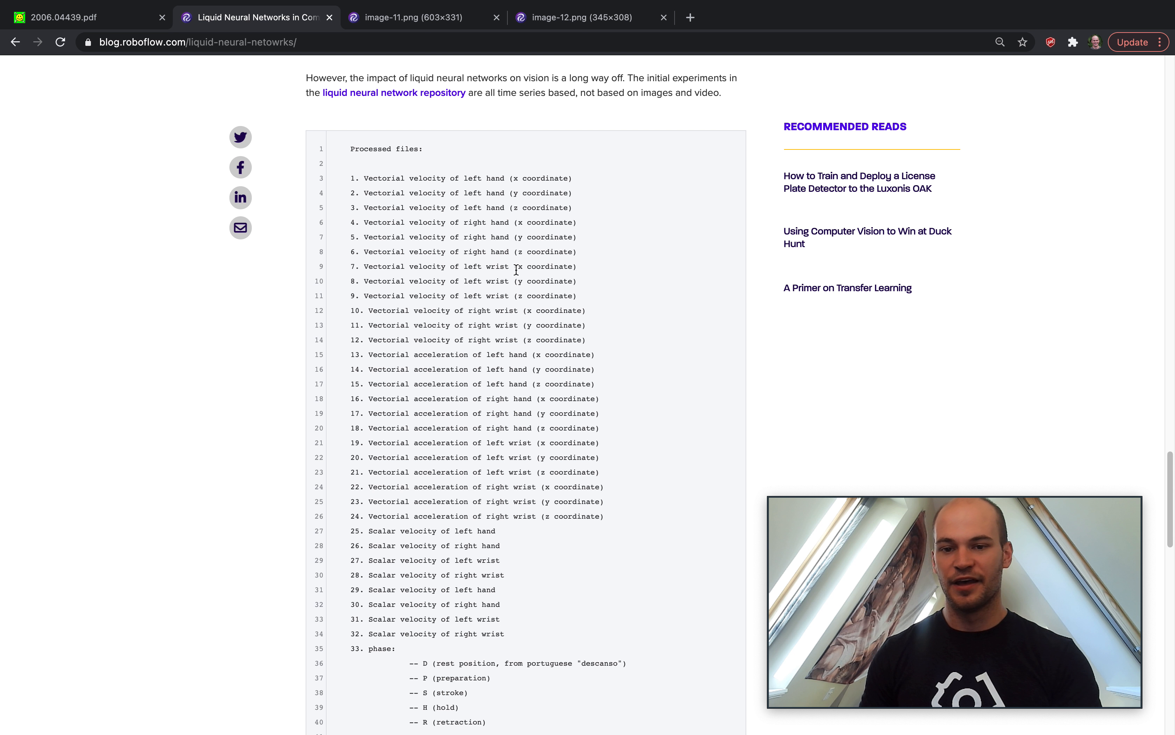
scroll(down, 3)
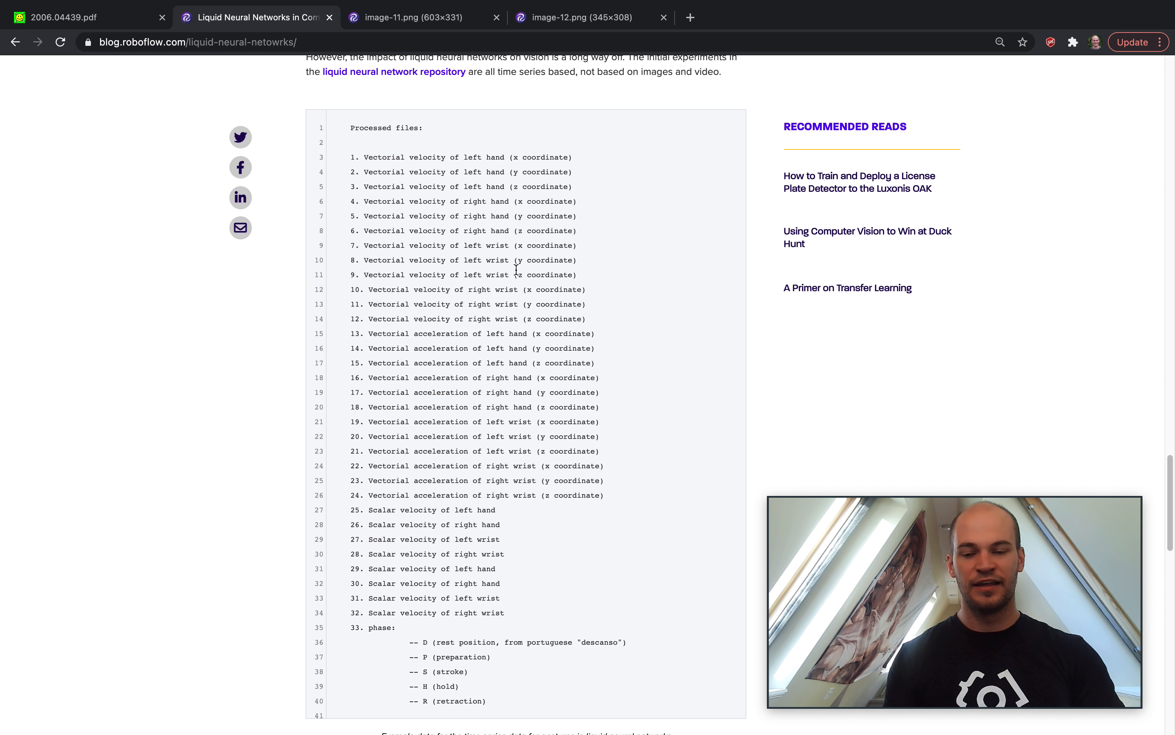
scroll(down, 3)
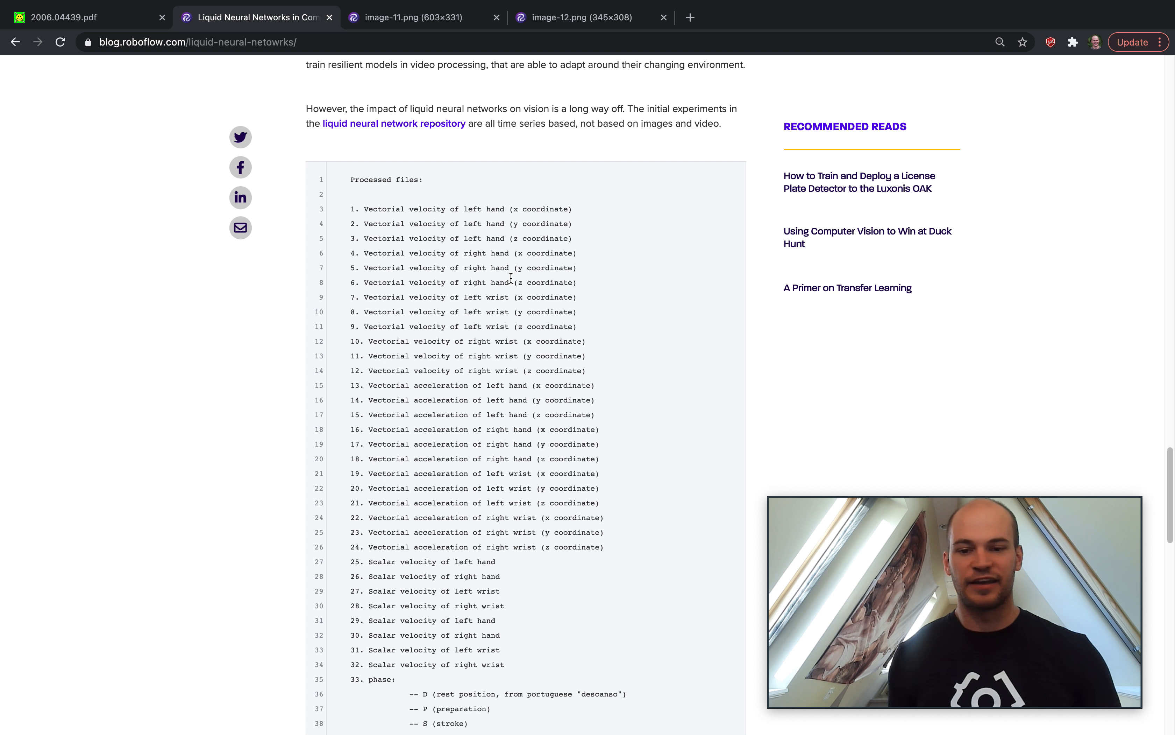
scroll(down, 3)
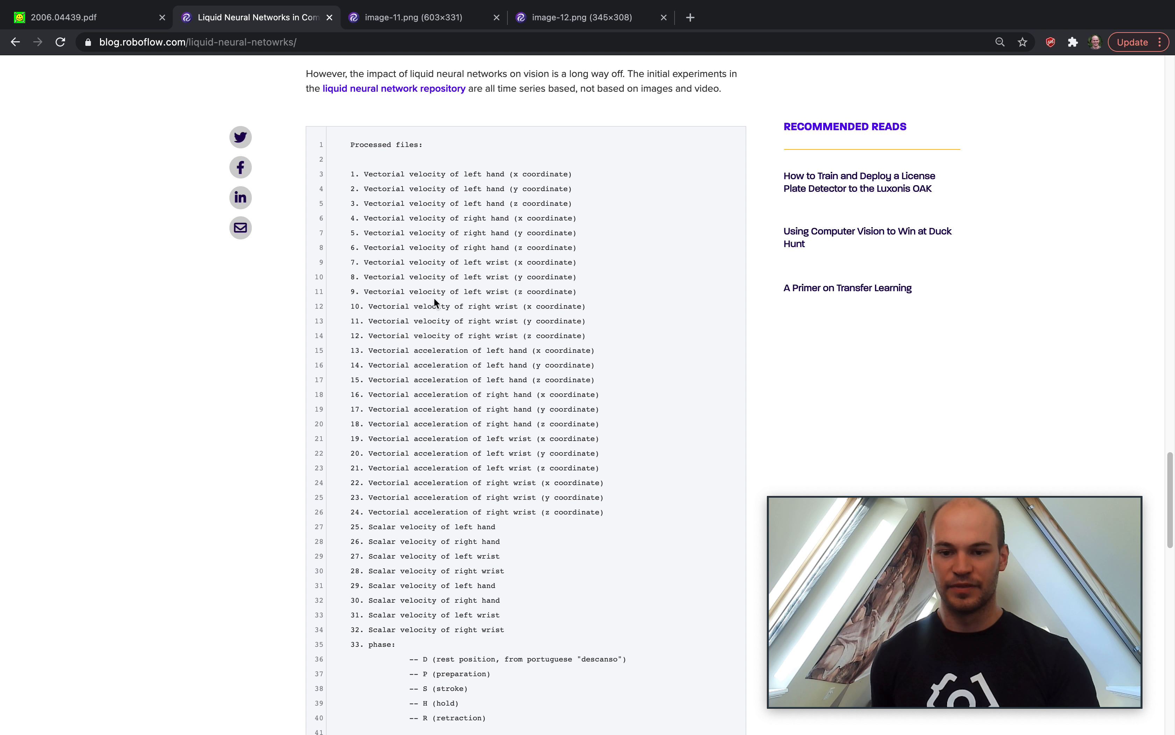
scroll(down, 3)
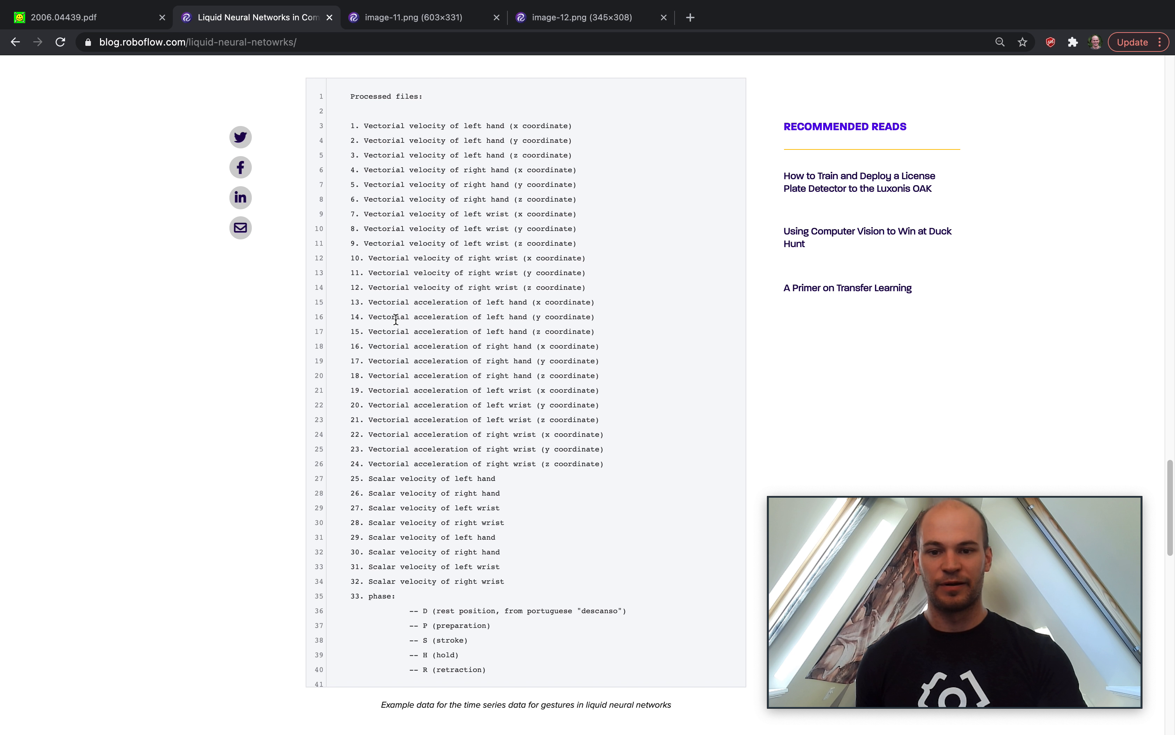
scroll(down, 3)
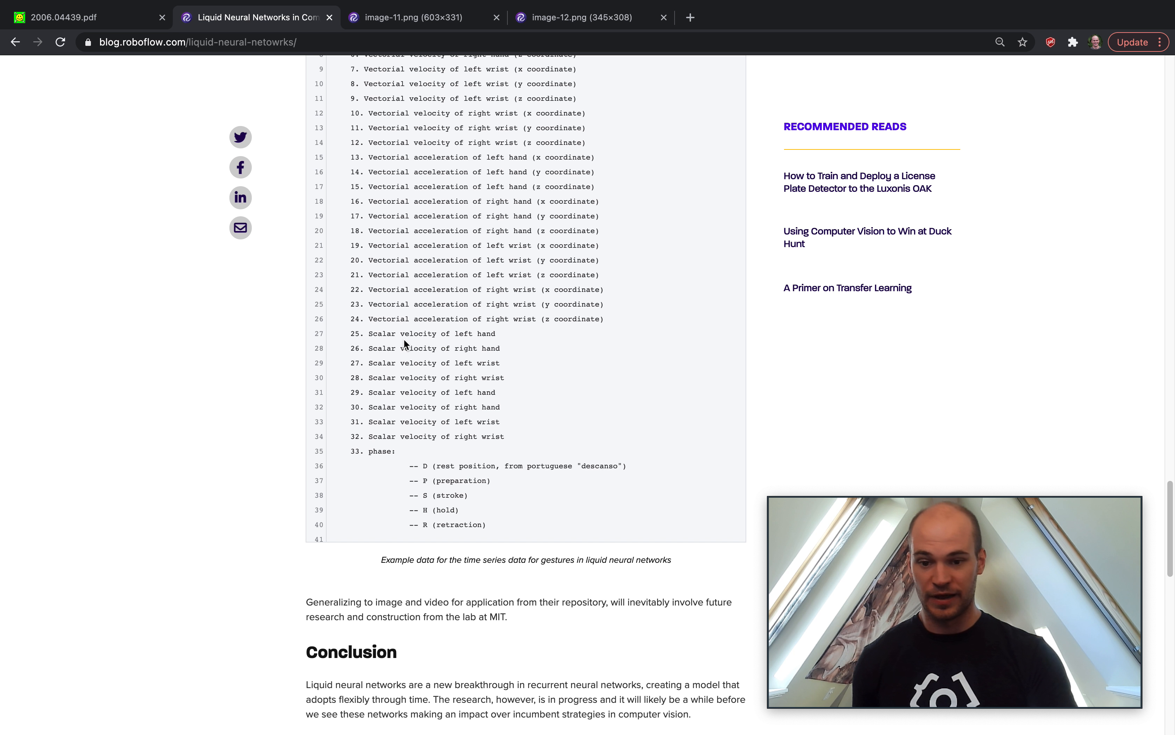
mouse_move(451, 345)
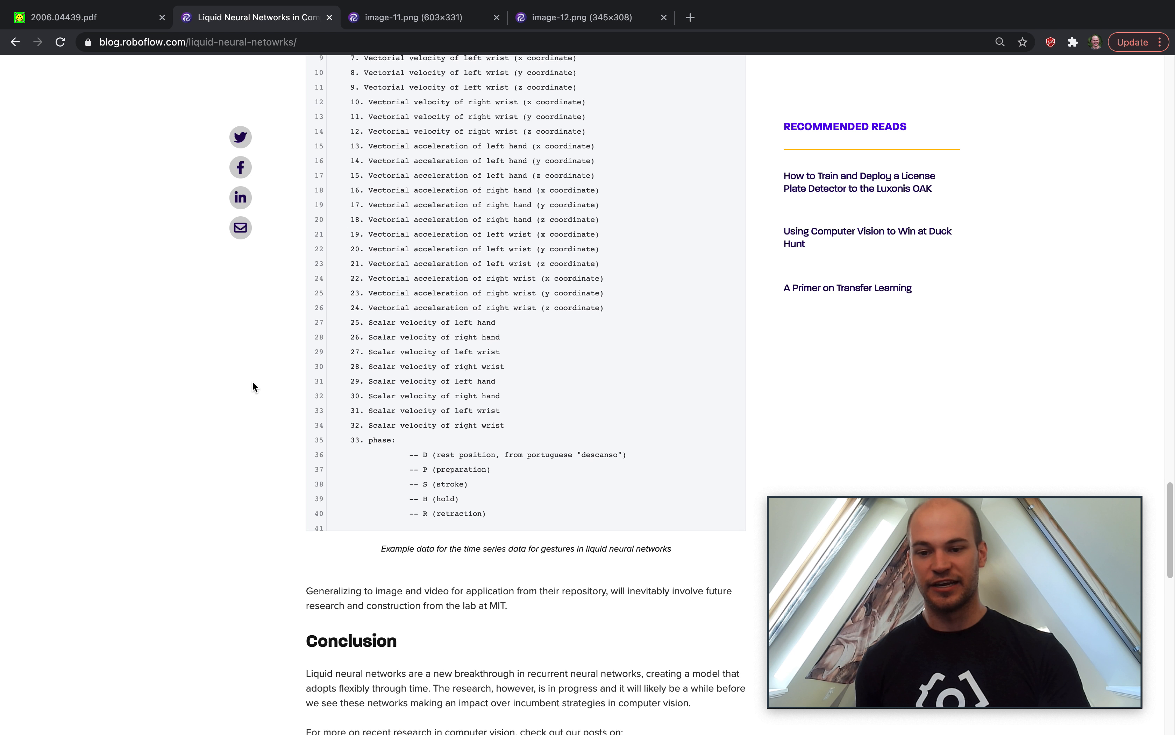
Step: Scroll to the full Conclusion with its links to related posts and Roboflow's model library
scroll(down, 3)
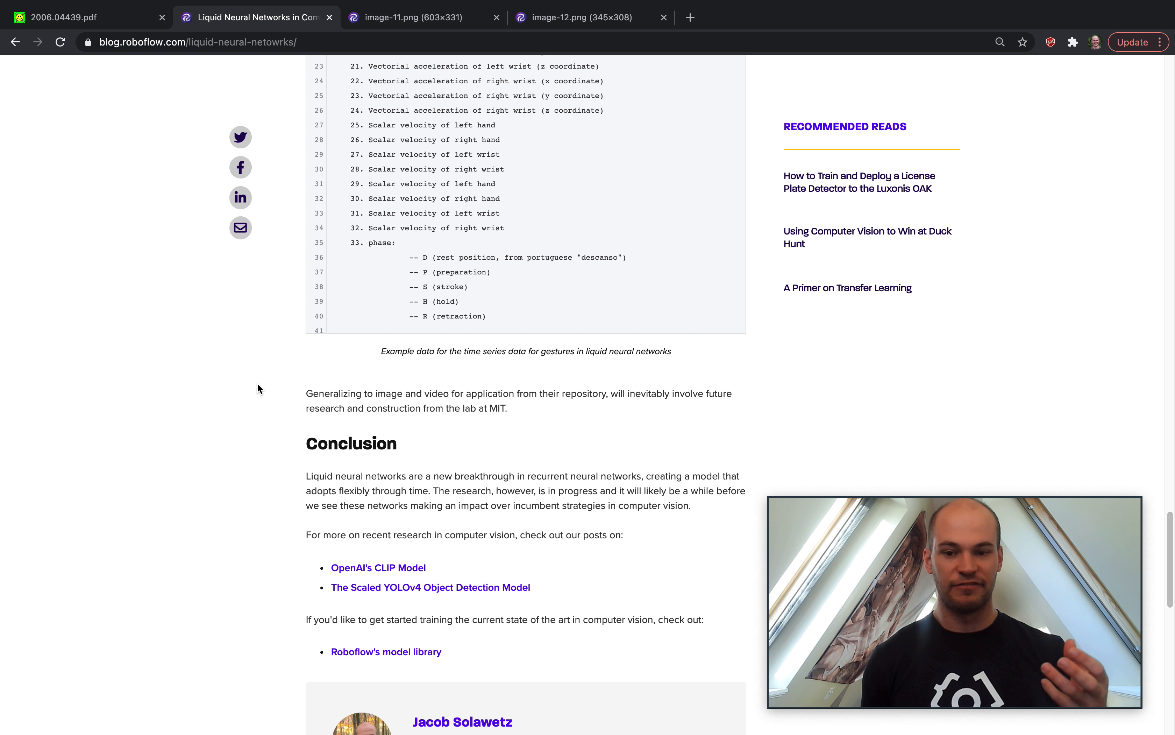
scroll(down, 3)
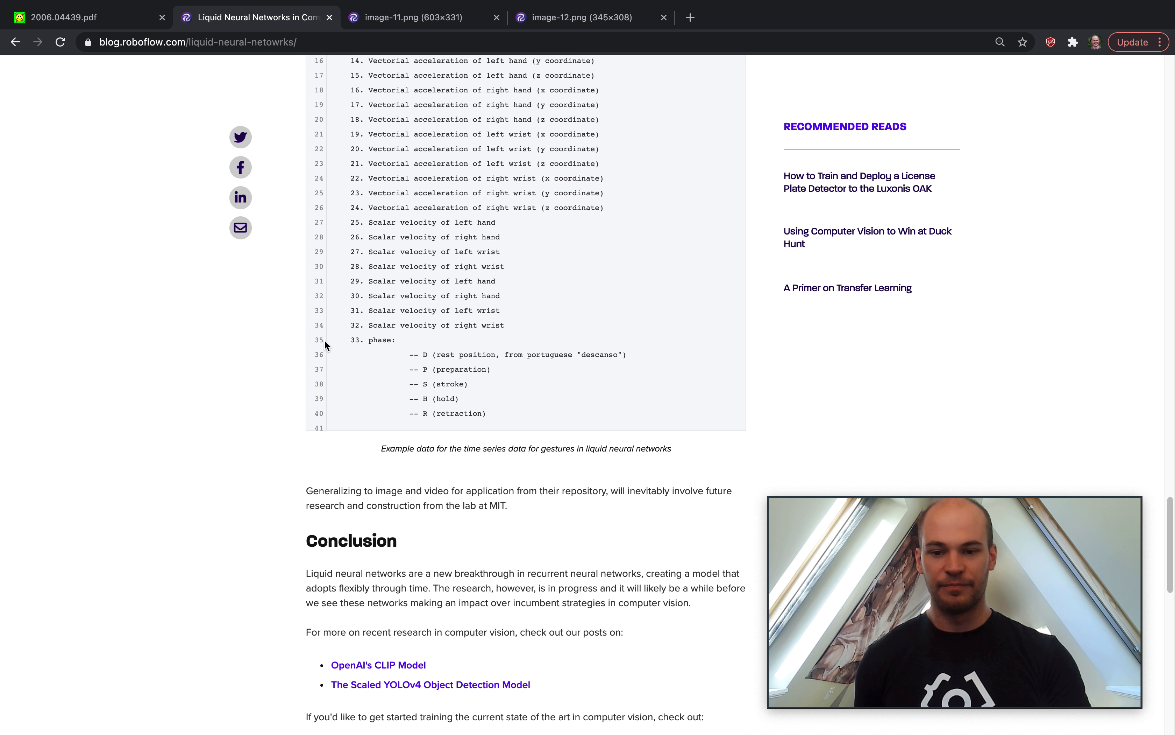
scroll(down, 3)
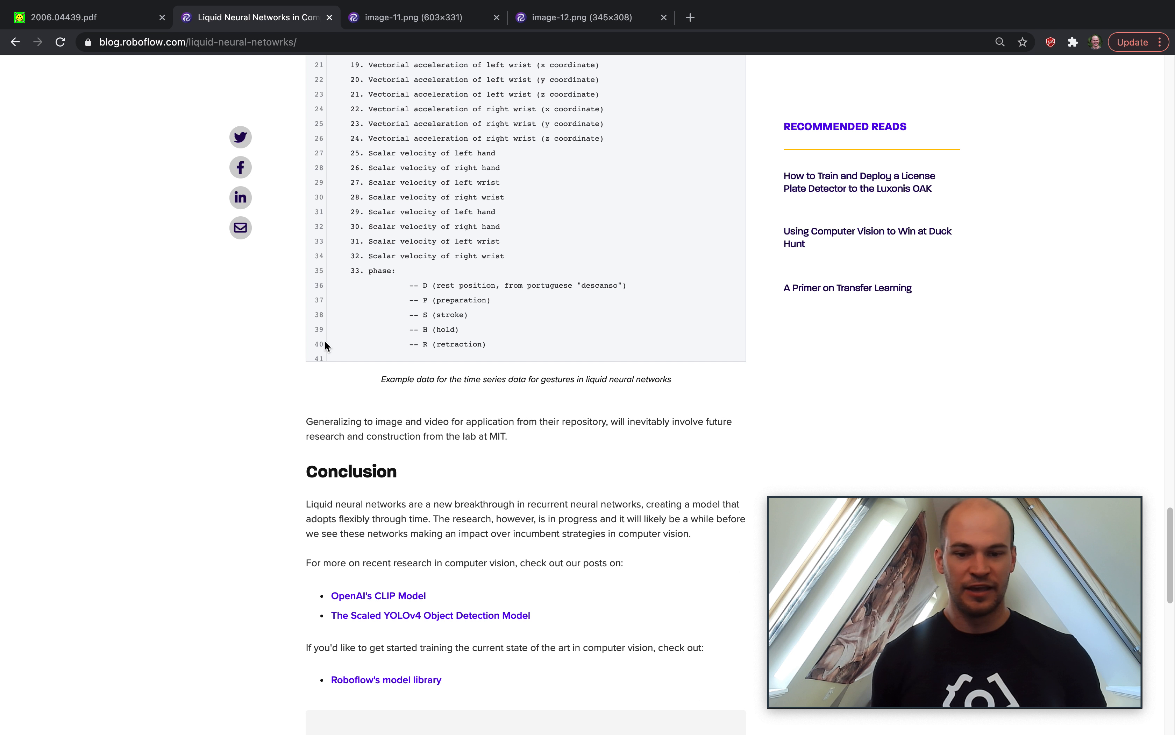